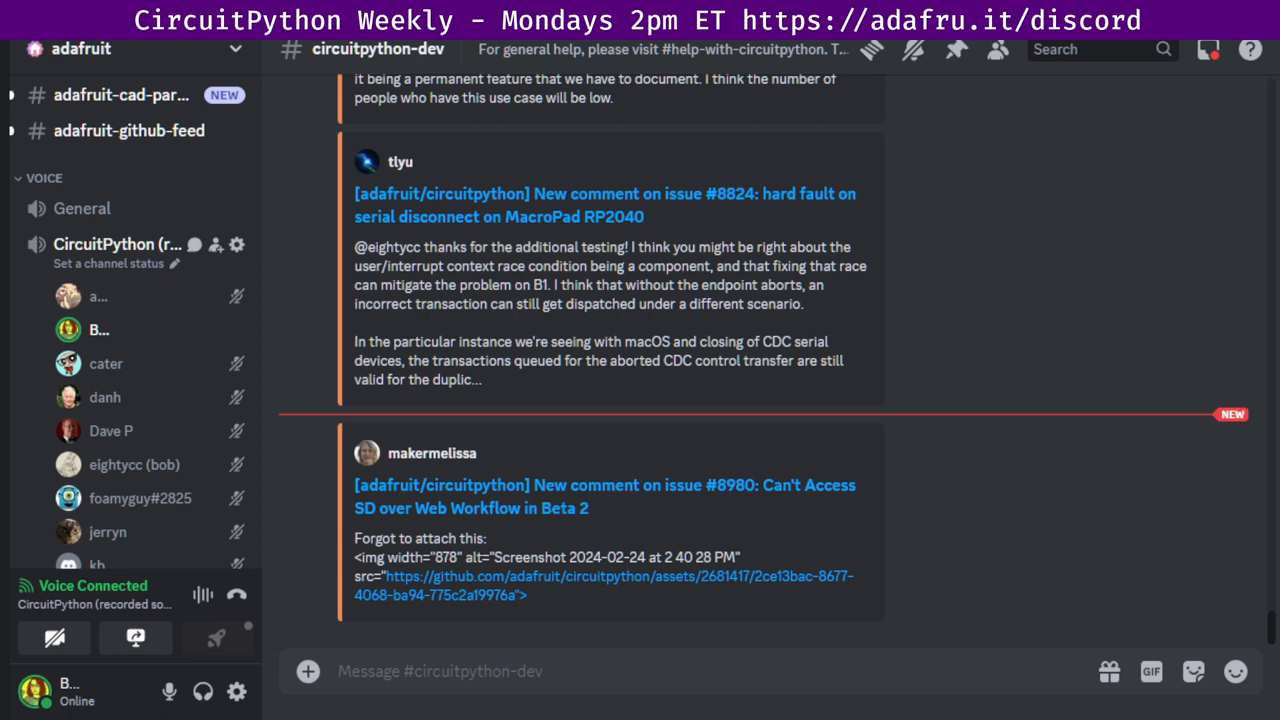
scroll("down", 3)
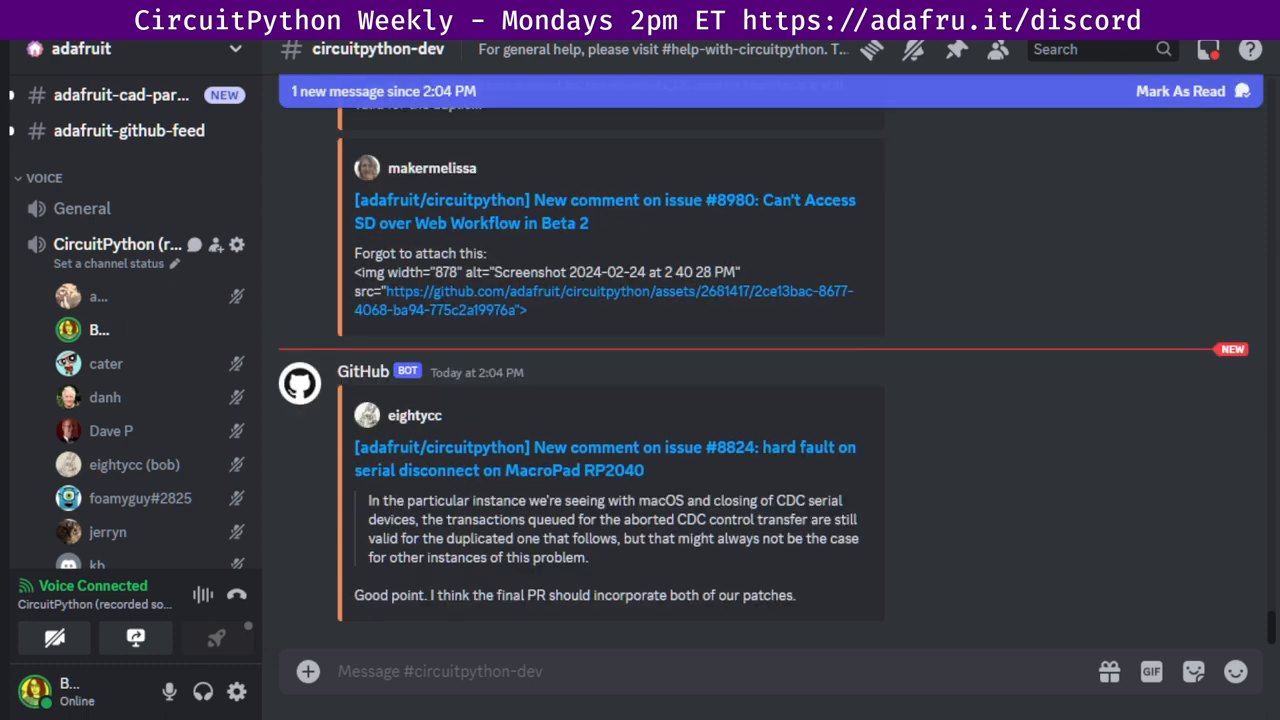
scroll("down", 3)
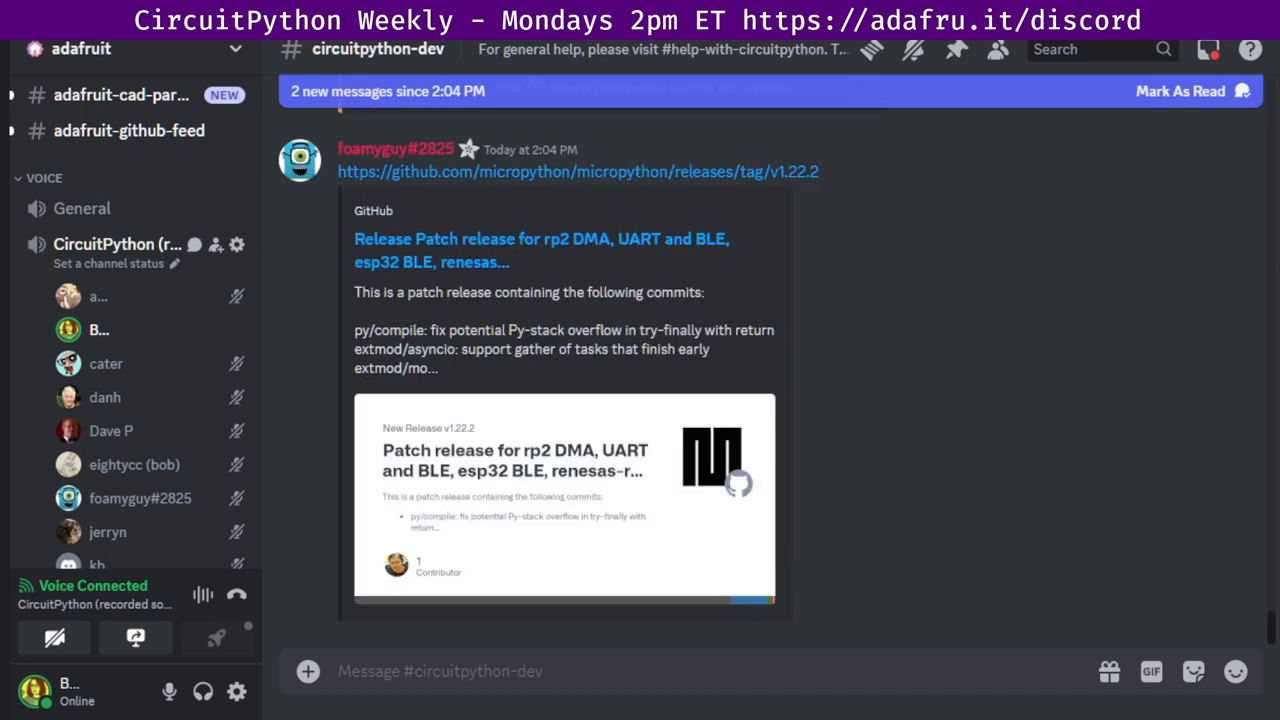
scroll("down", 3)
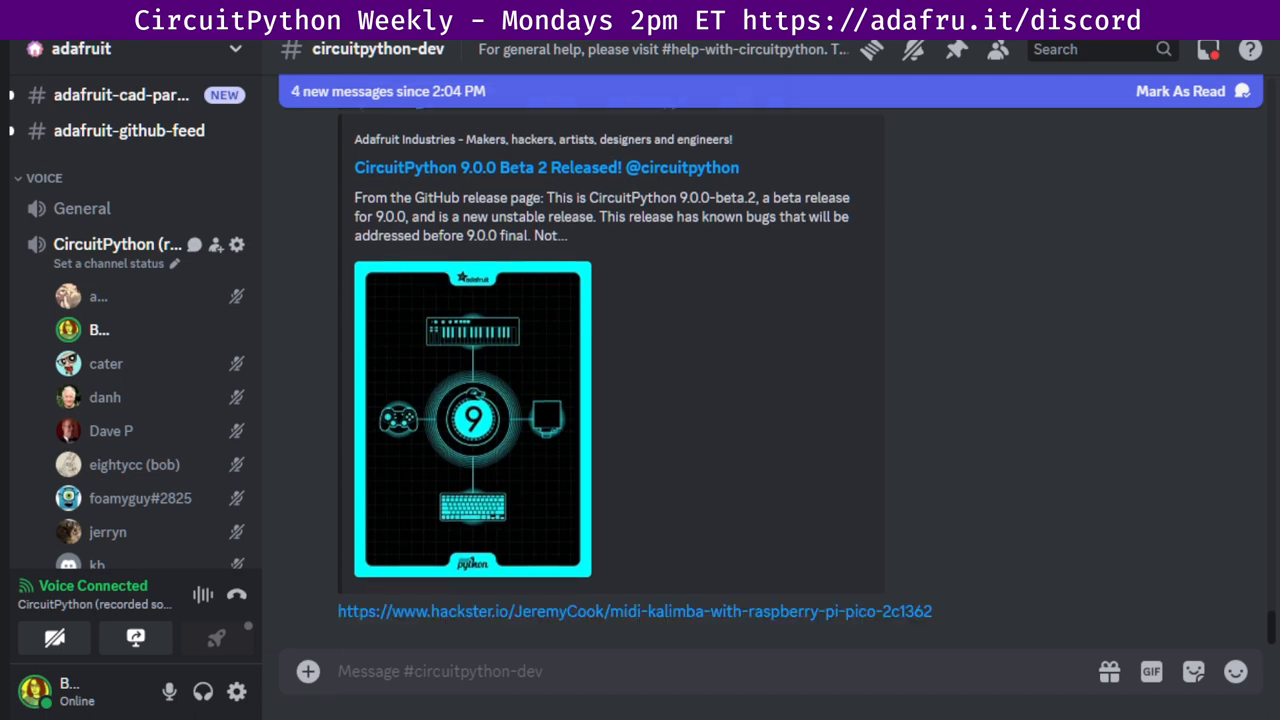
scroll("down", 3)
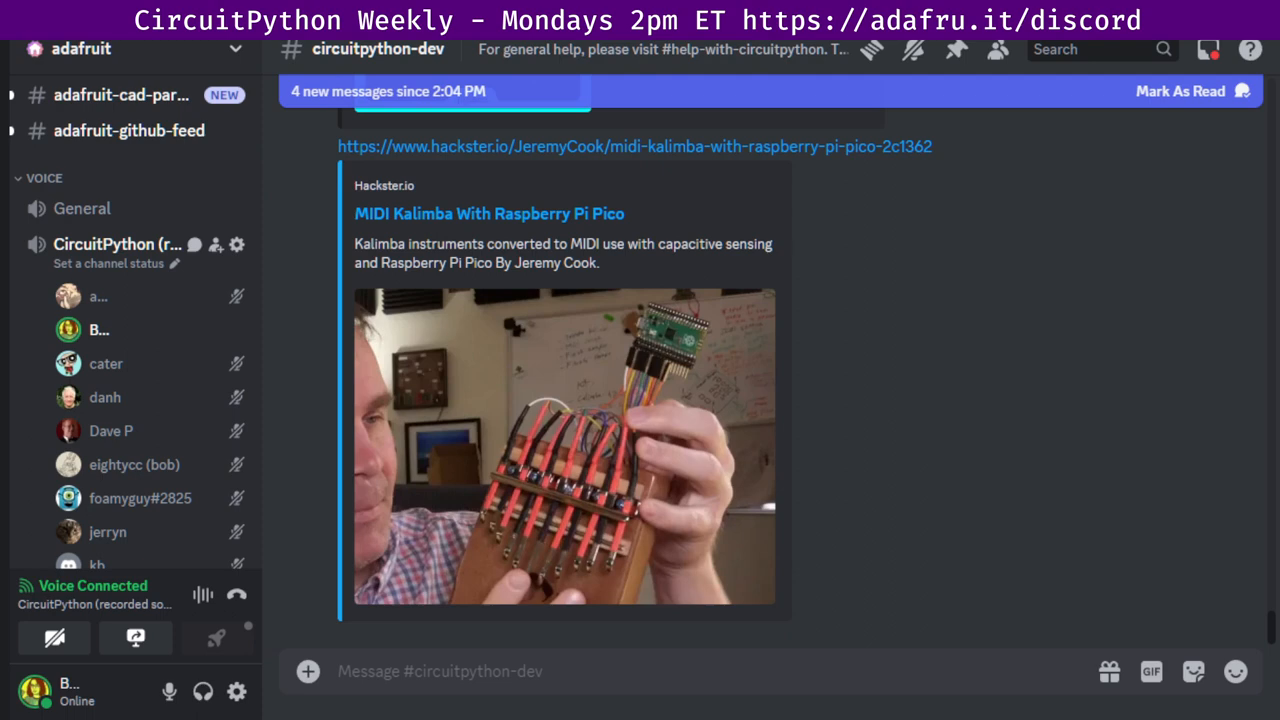
scroll("down", 3)
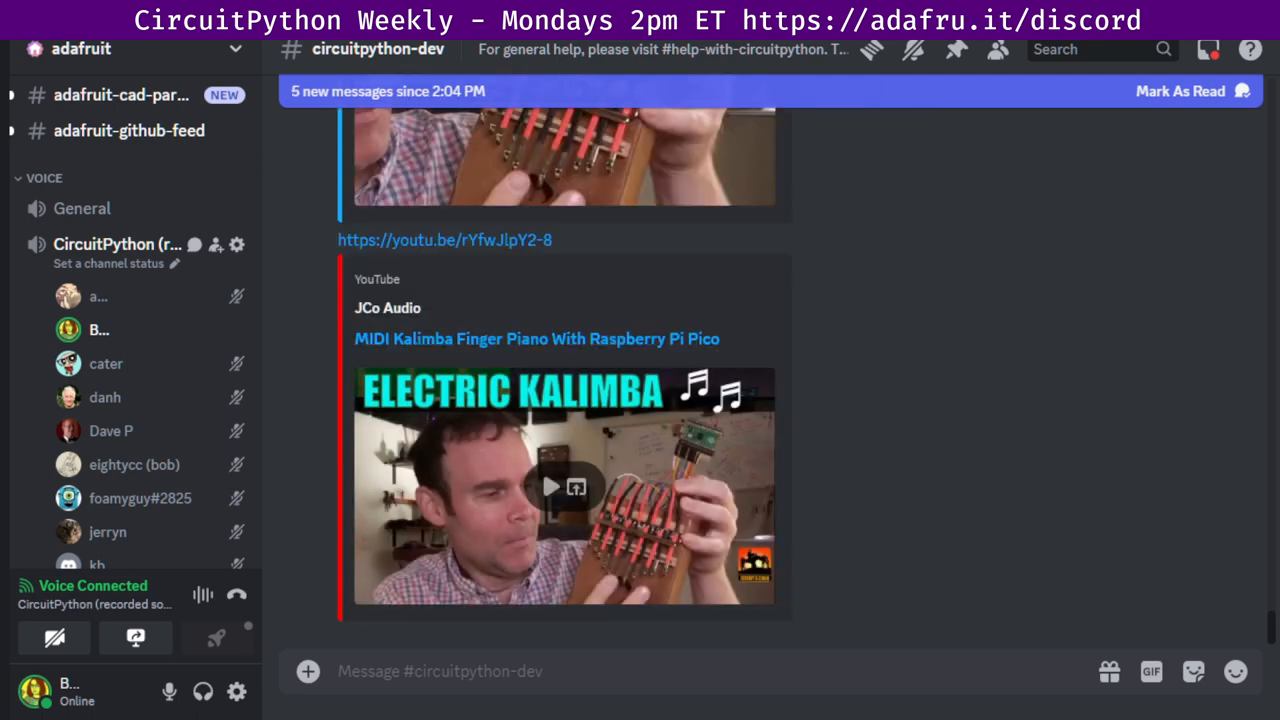